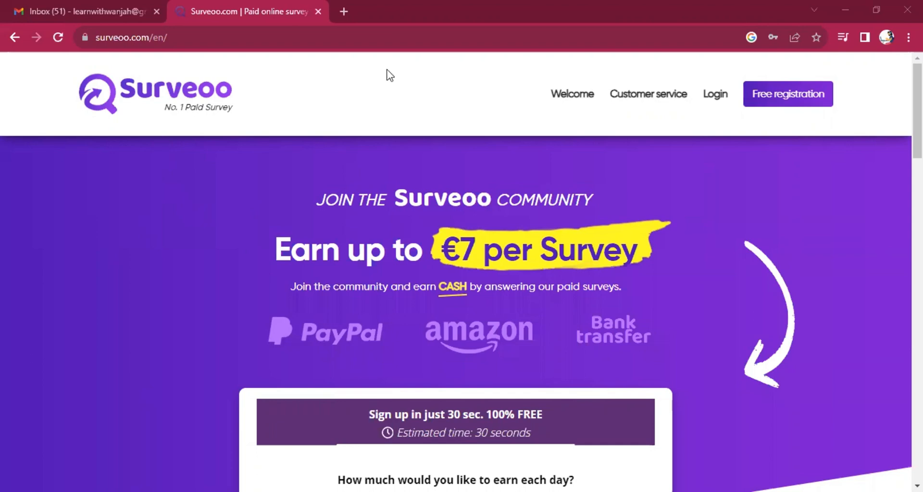
mouse_move(376, 187)
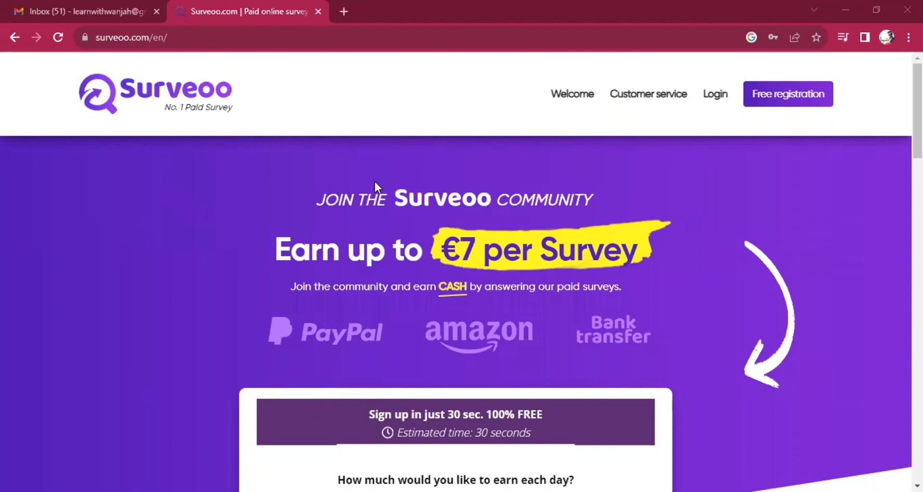
mouse_move(56, 140)
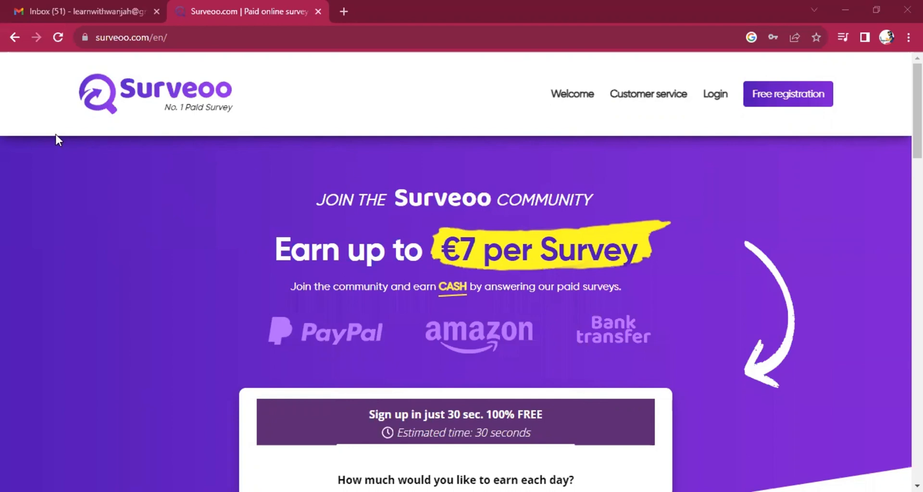
mouse_move(144, 154)
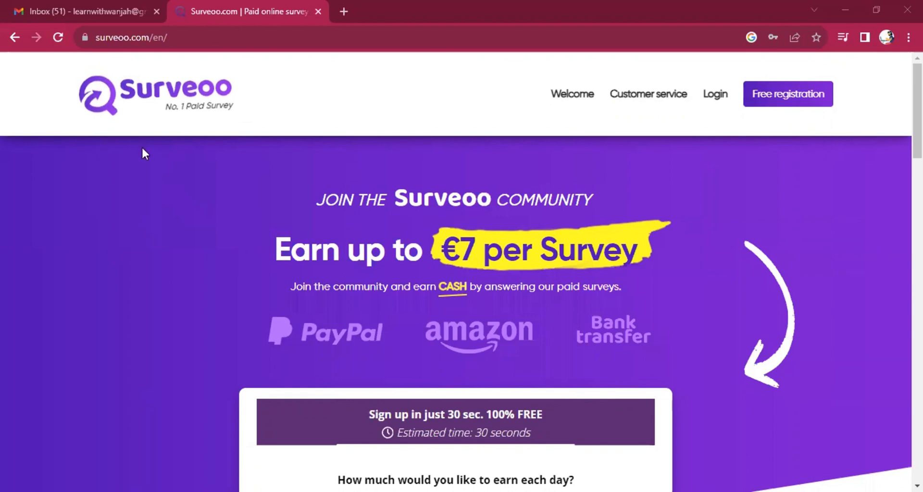
mouse_move(175, 182)
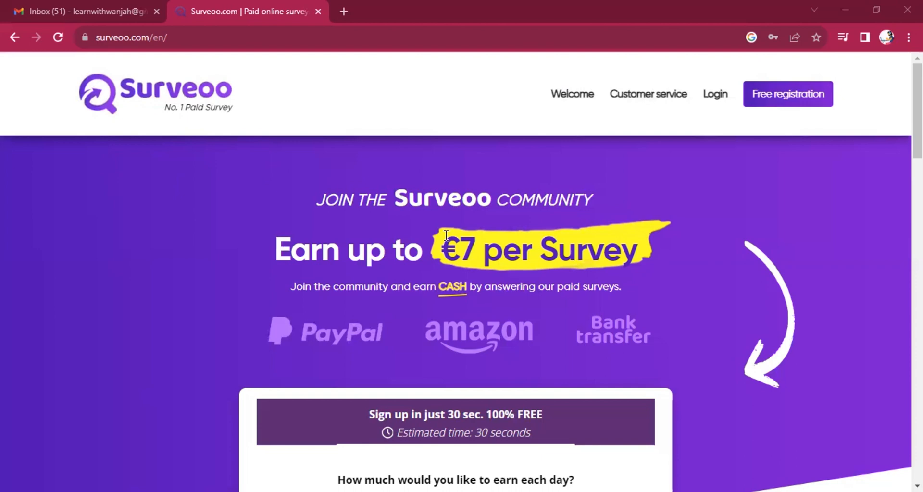
mouse_move(684, 264)
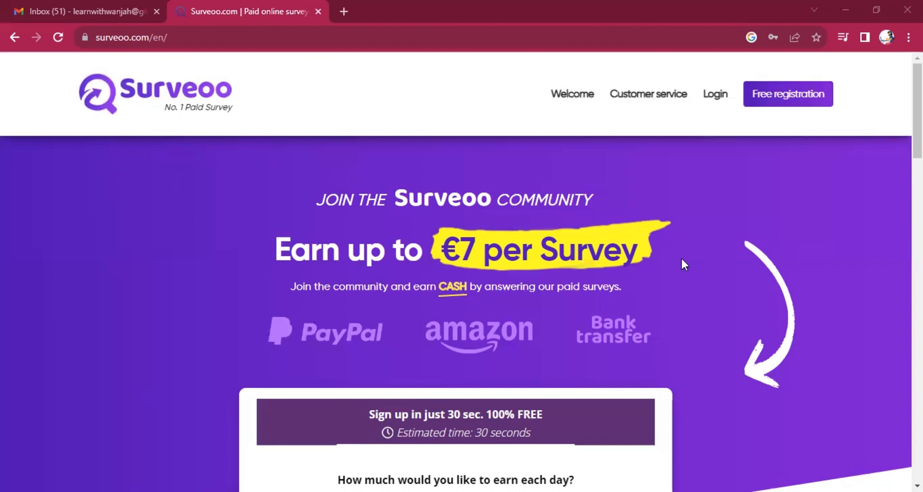
mouse_move(769, 335)
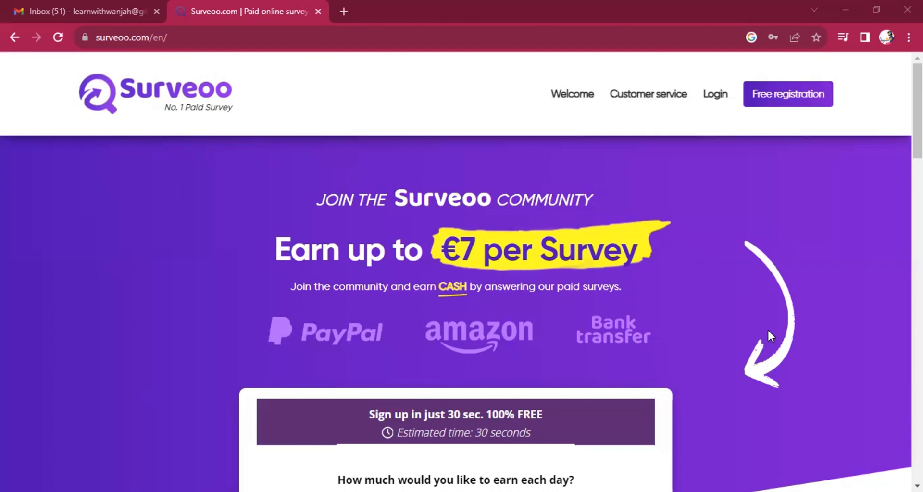
mouse_move(820, 397)
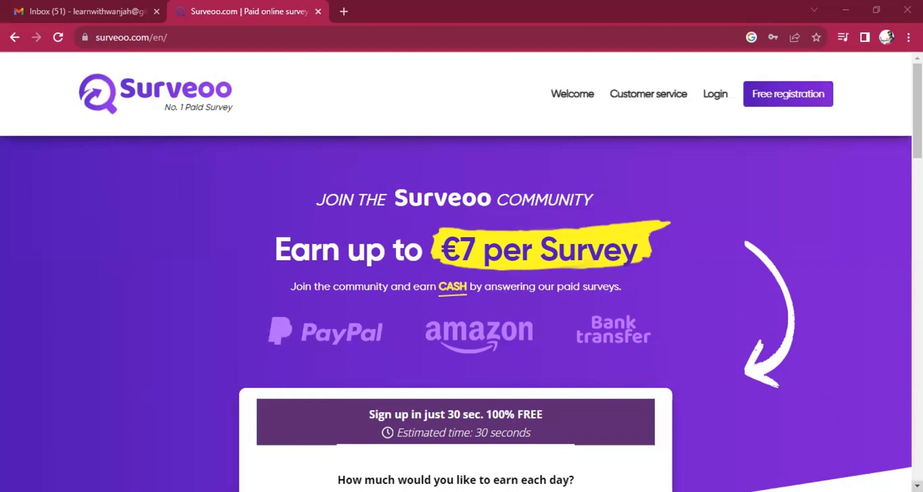
Pick 'Up to Ksh 2,910' as the daily earnings goal and confirm it.
scroll("down", 3)
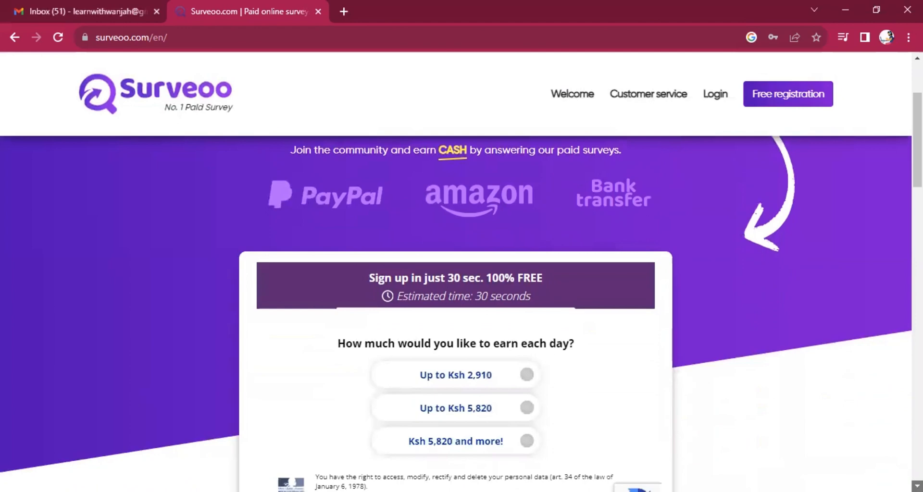
scroll("down", 3)
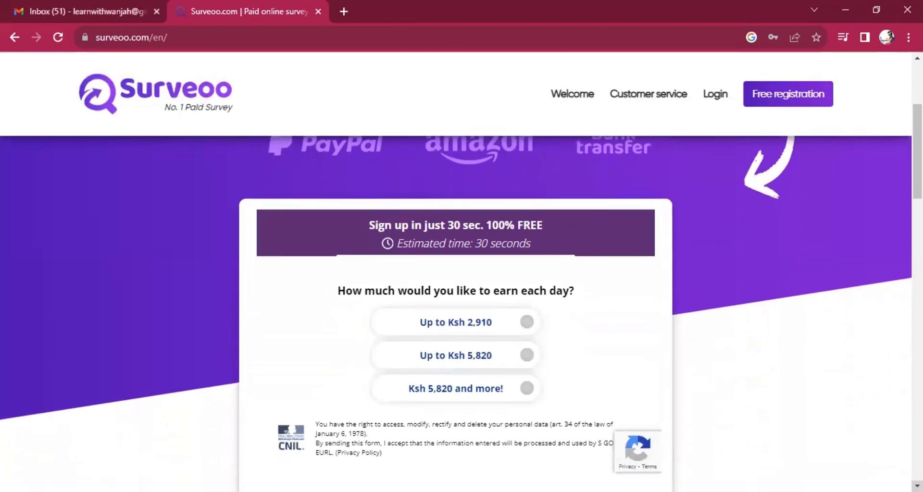
scroll("down", 3)
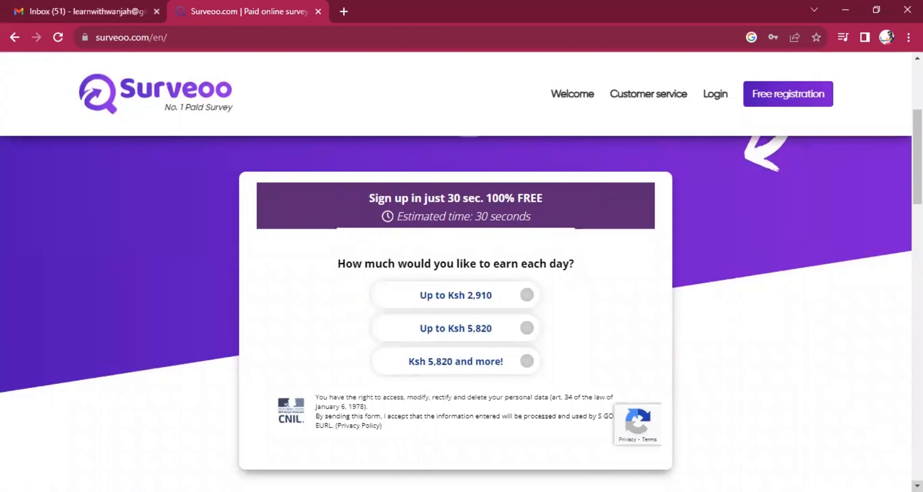
left_click(456, 295)
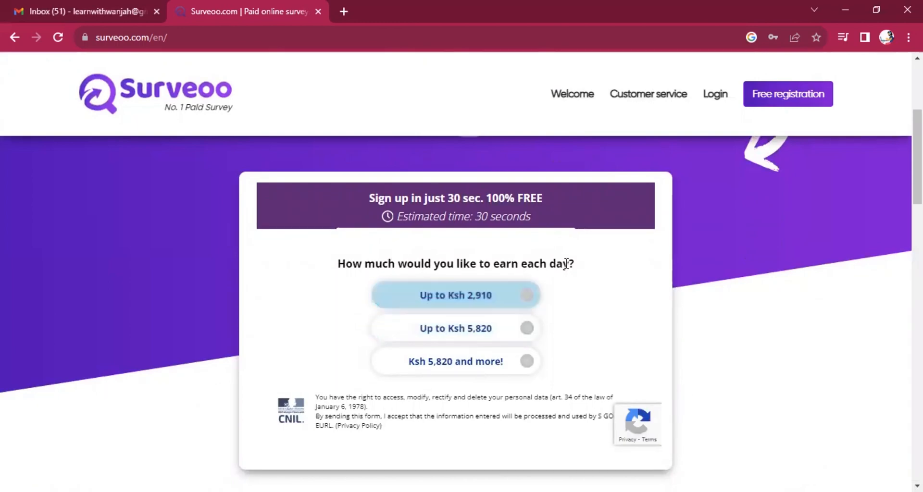
left_click(448, 295)
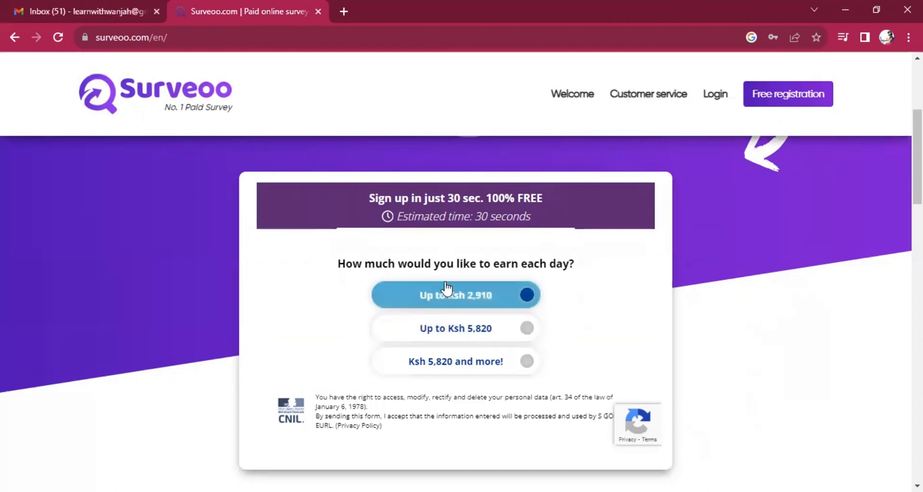
left_click(456, 361)
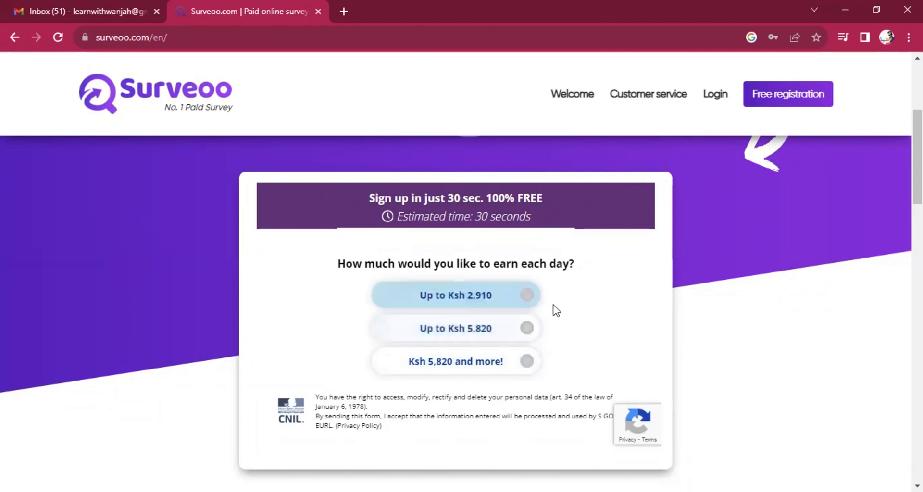
mouse_move(622, 319)
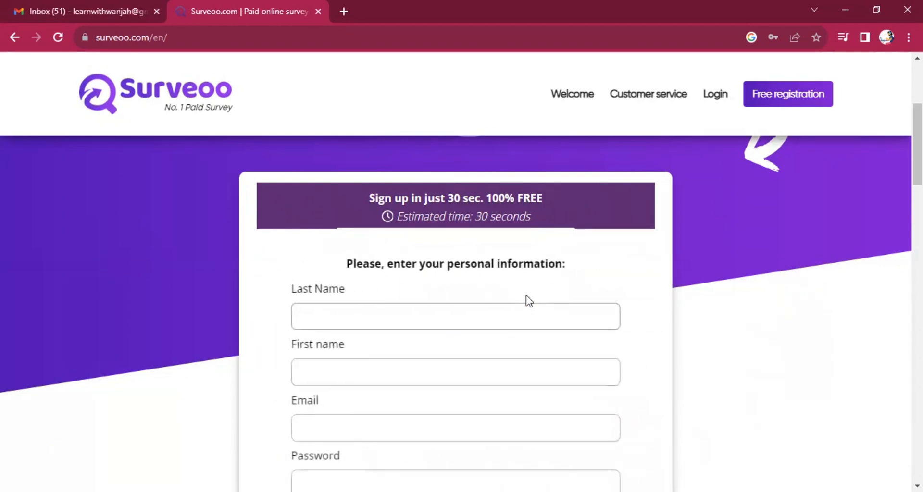
Submit name, email, password, Kenya and birth date, then agree to the terms.
left_click(454, 316)
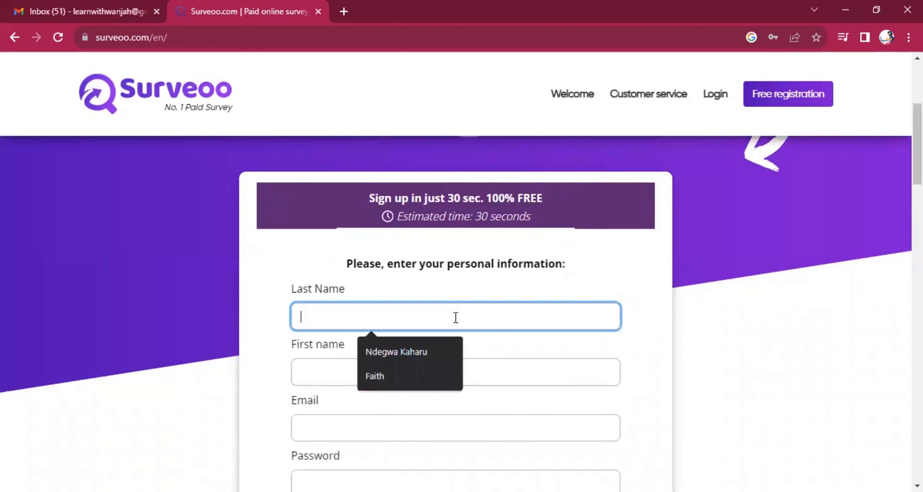
mouse_move(333, 99)
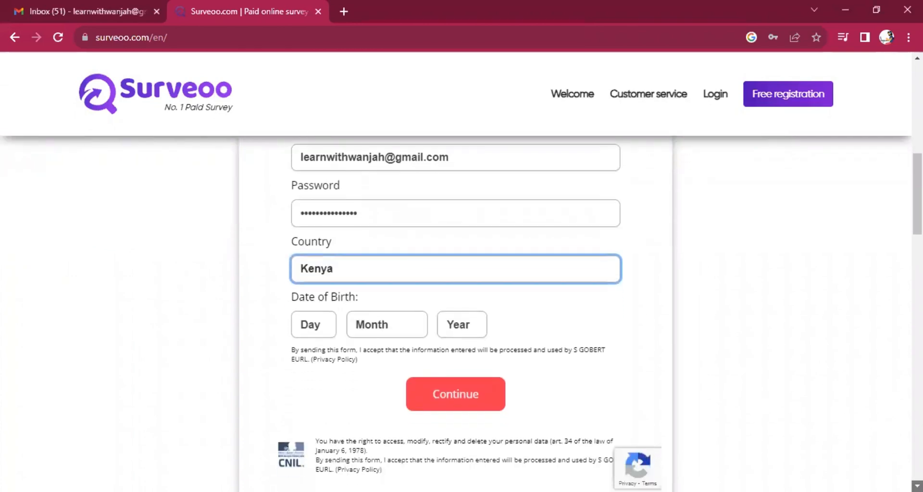
mouse_move(452, 382)
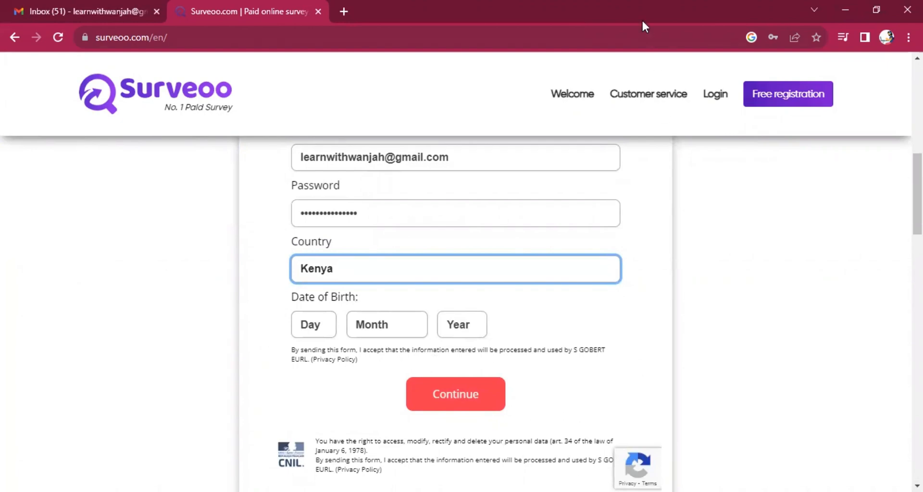
left_click(455, 394)
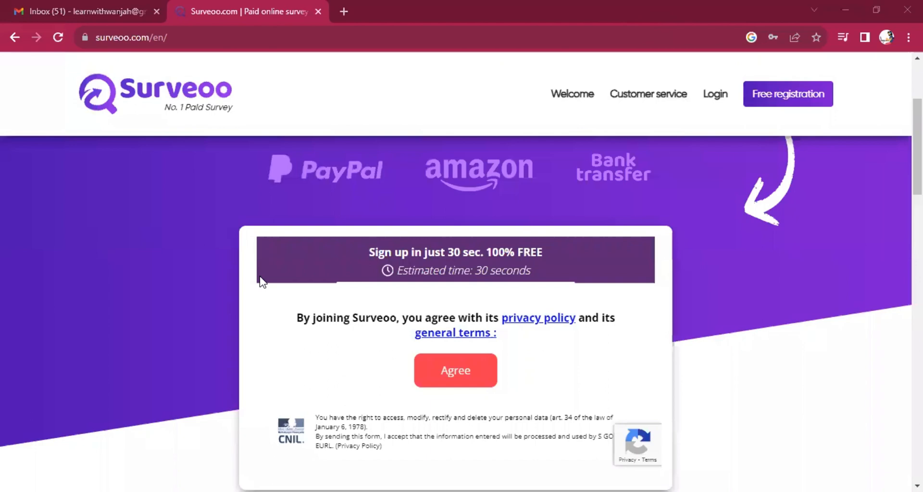
mouse_move(385, 385)
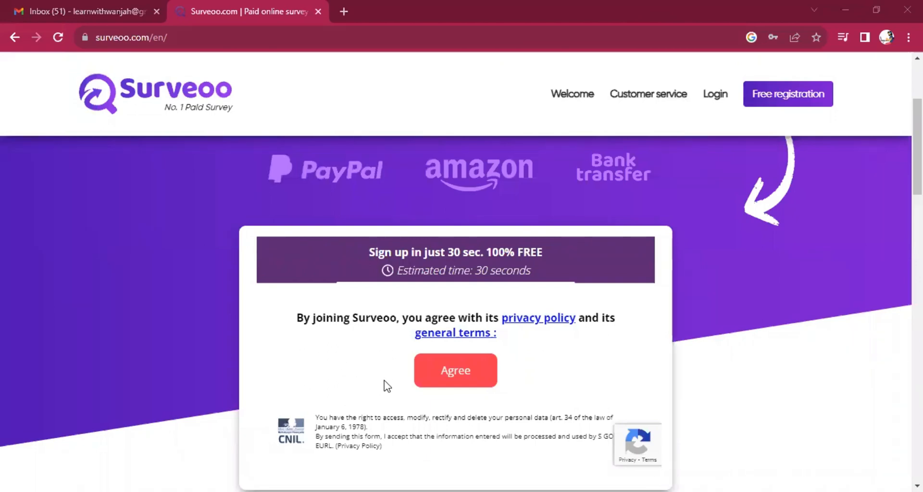
left_click(455, 370)
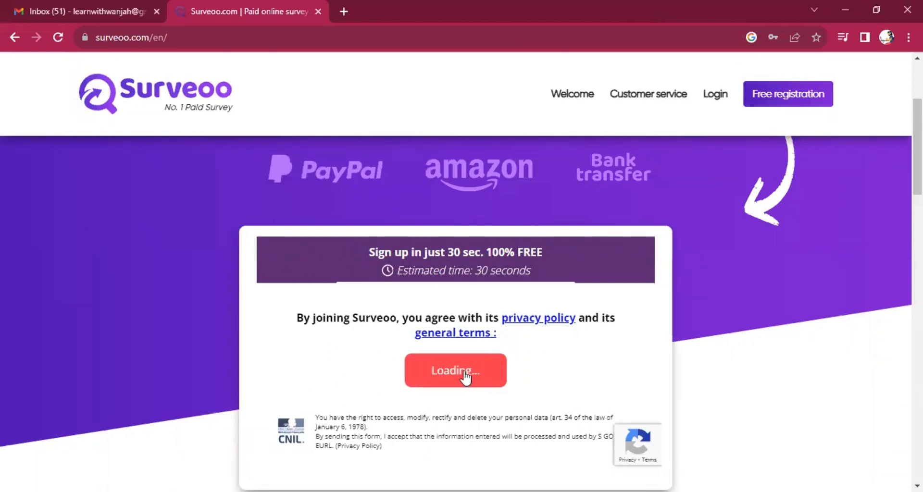
Send the profile with address 543, Nairobi, zip code 00100 and gender Female.
left_click(455, 371)
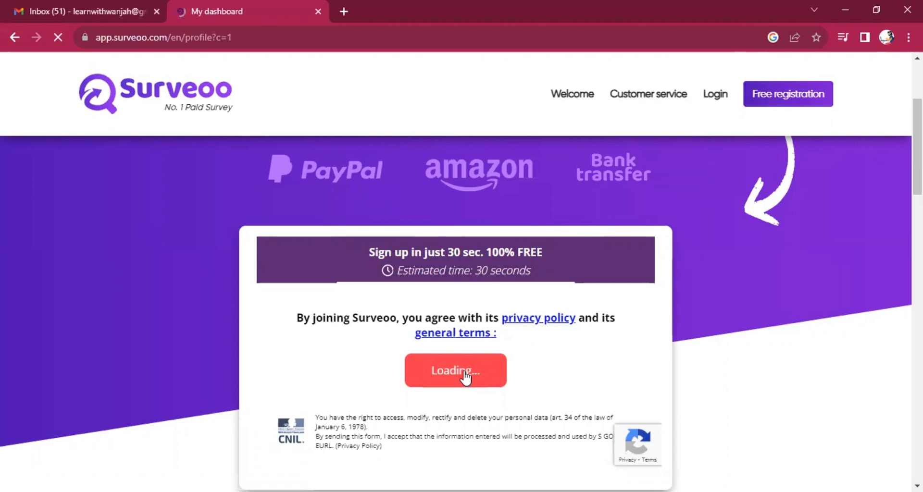
left_click(456, 371)
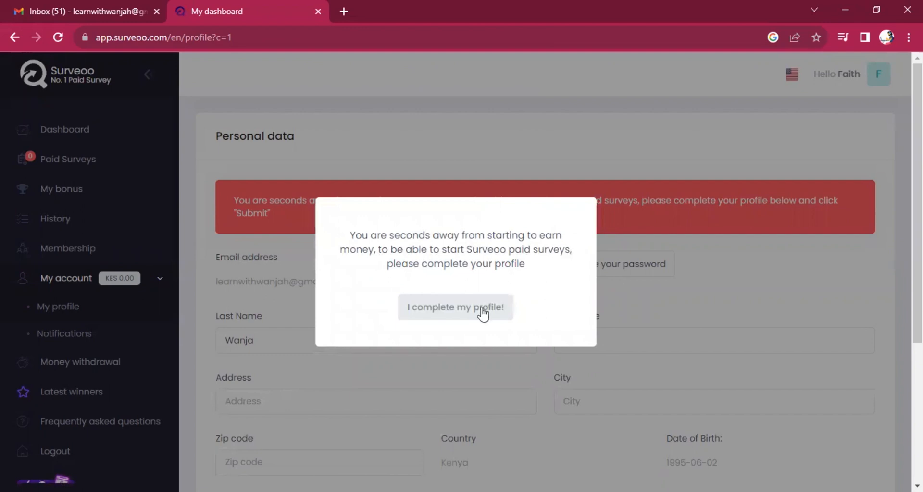
left_click(455, 307)
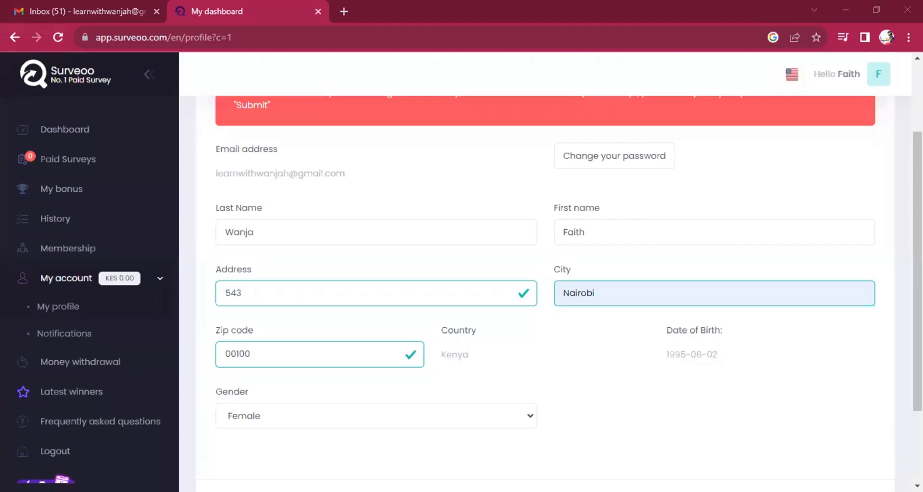
scroll("down", 3)
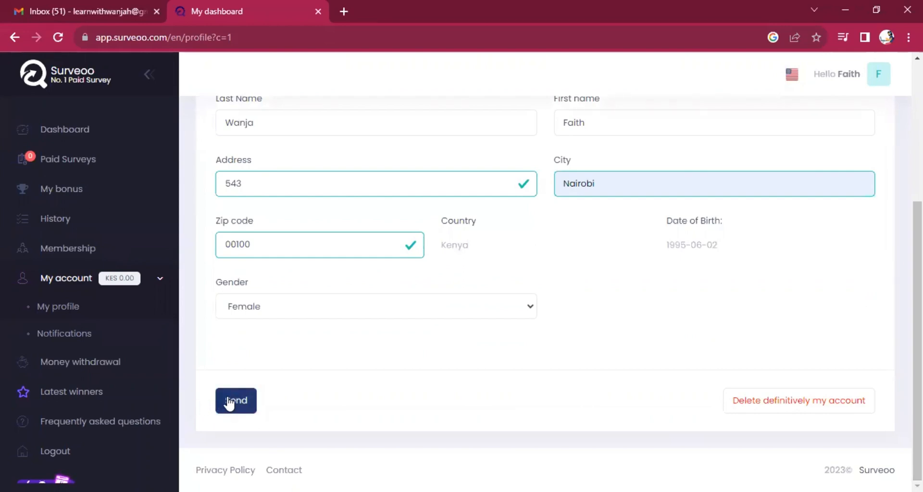
left_click(235, 400)
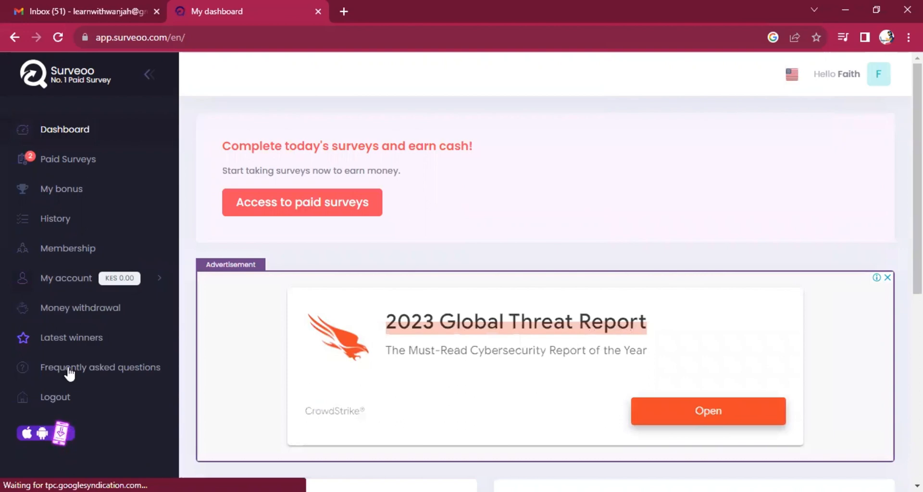
mouse_move(73, 166)
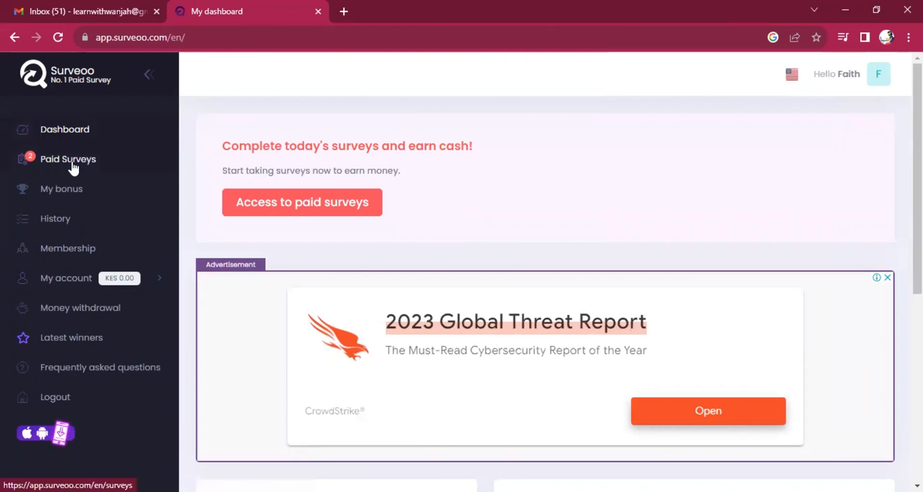
mouse_move(50, 171)
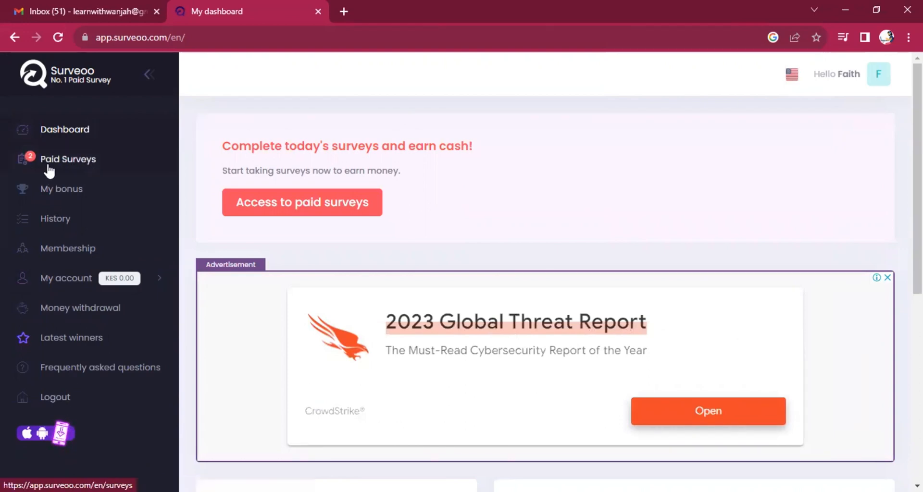
mouse_move(84, 171)
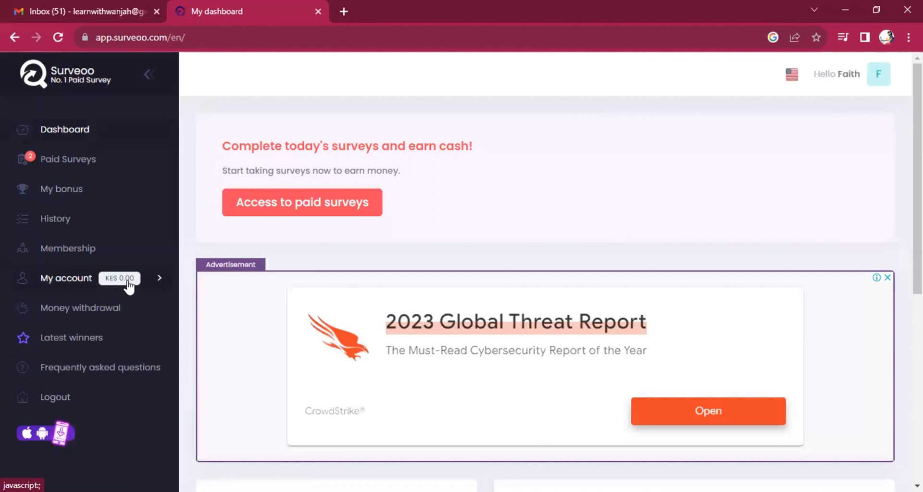
mouse_move(82, 192)
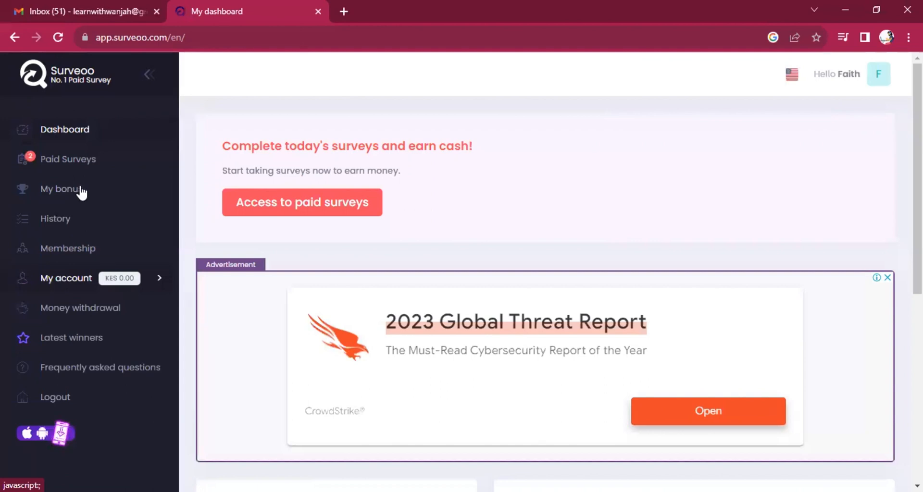
mouse_move(190, 260)
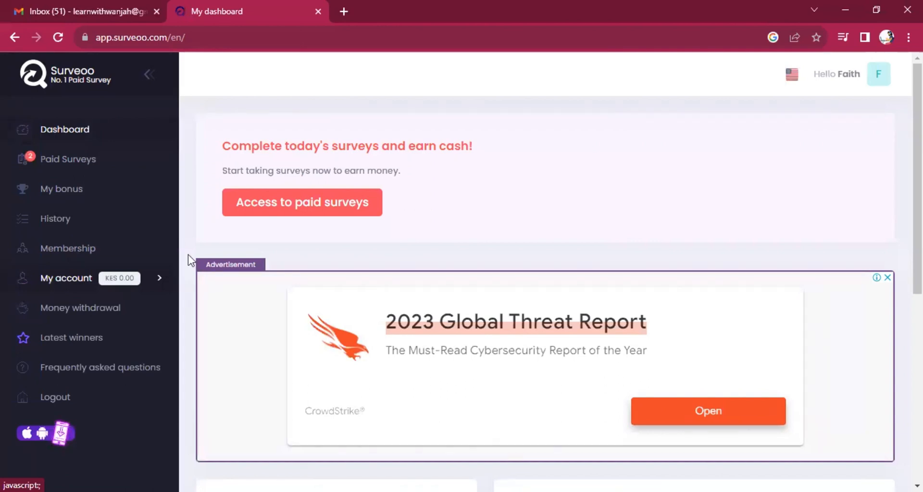
Open the membership referral page from the dashboard.
left_click(707, 411)
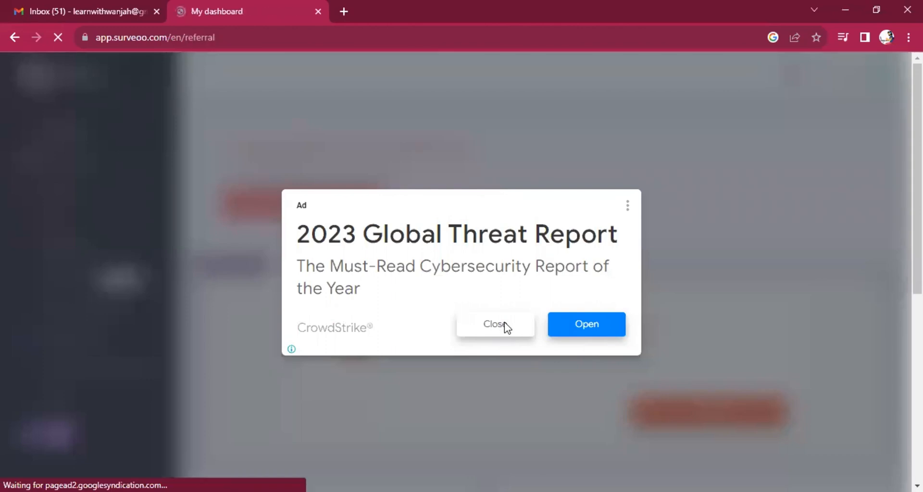
Close the pop-up ad to reveal the referral link, then go to Paid Surveys.
left_click(492, 325)
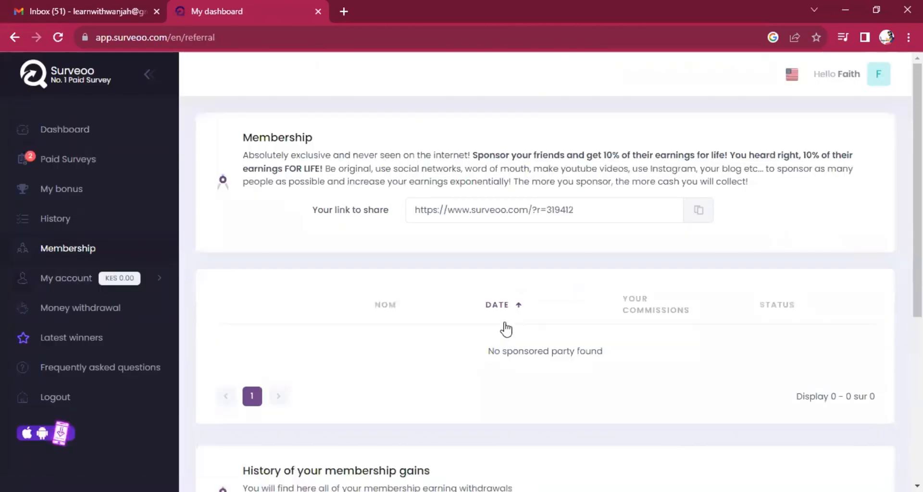
mouse_move(429, 233)
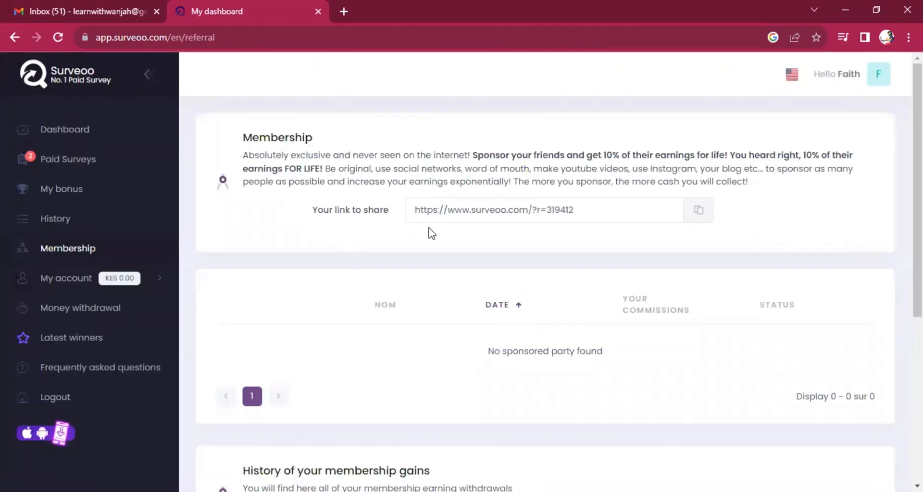
mouse_move(409, 192)
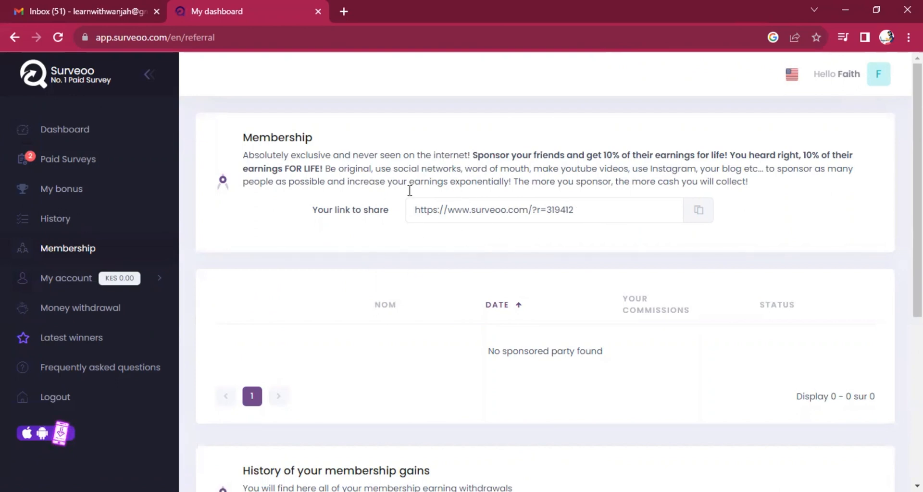
mouse_move(540, 250)
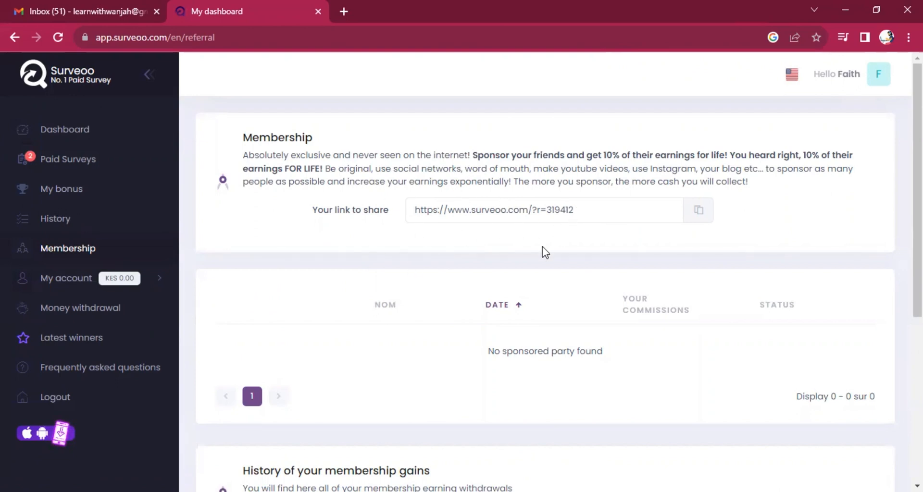
mouse_move(610, 212)
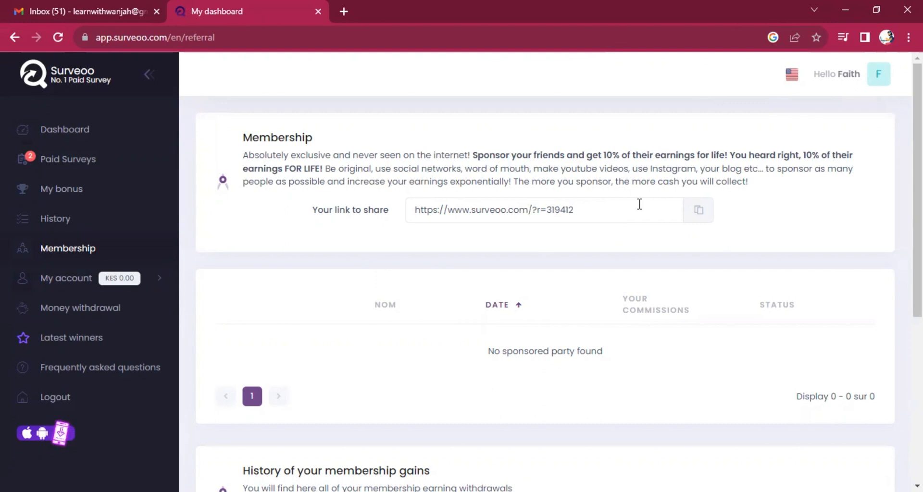
mouse_move(140, 211)
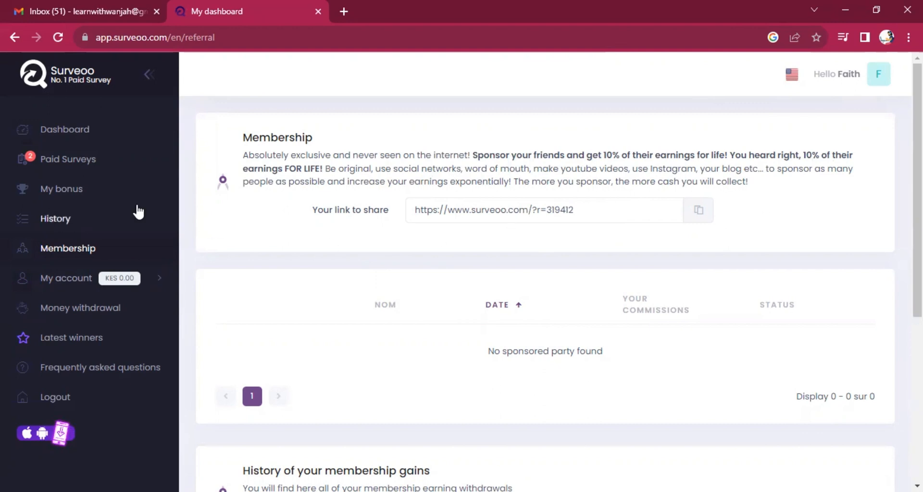
left_click(68, 159)
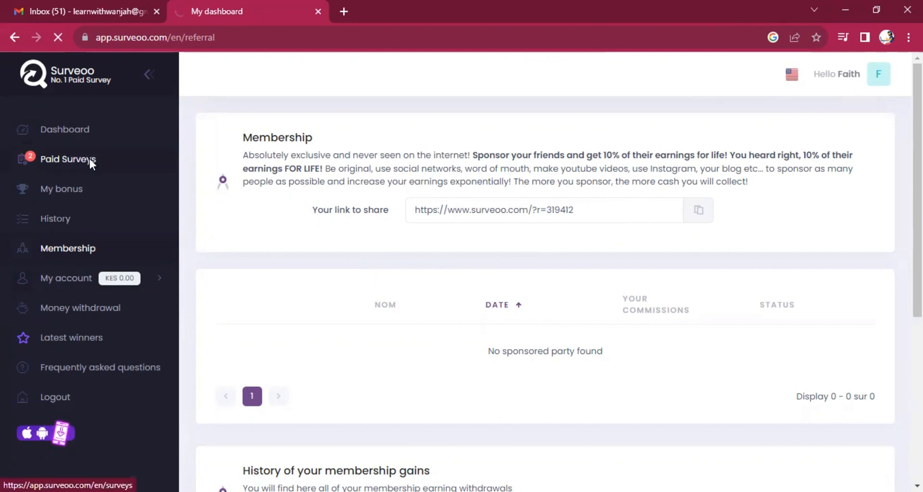
Acknowledge the honesty notice and browse surveys paying Ksh 13.975 to Ksh 59.52.
left_click(68, 159)
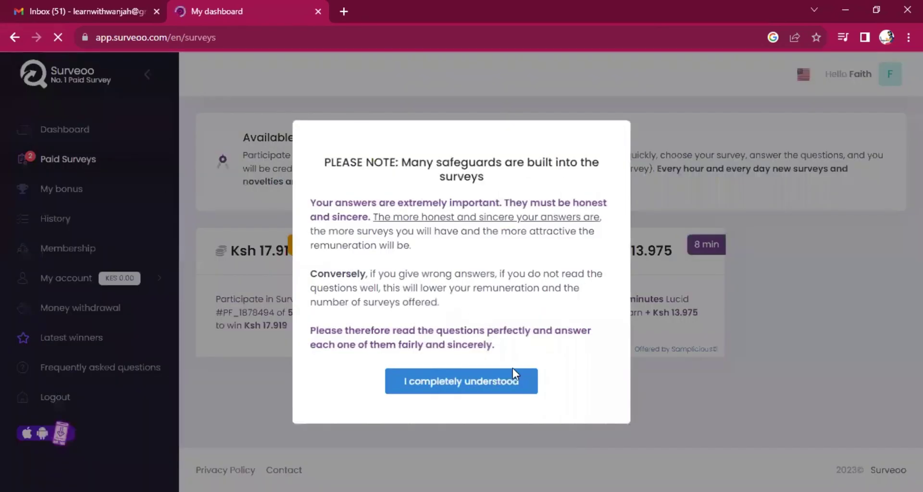
left_click(460, 381)
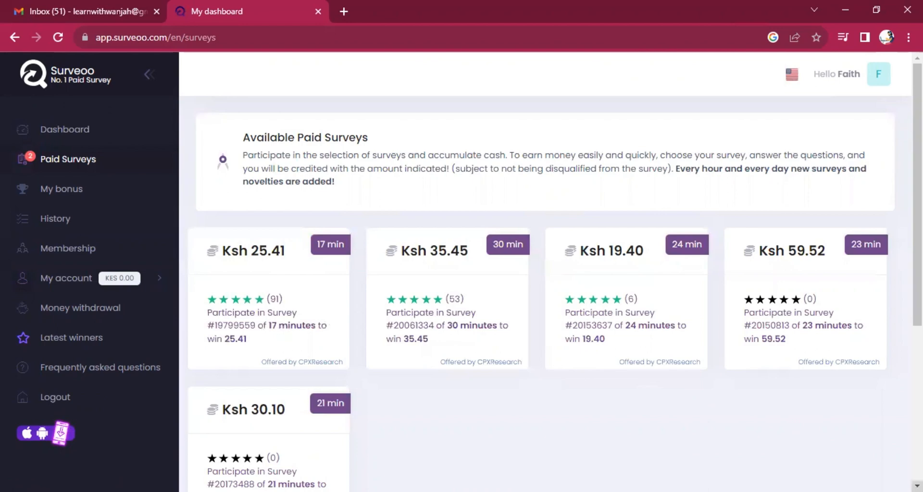
scroll("down", 3)
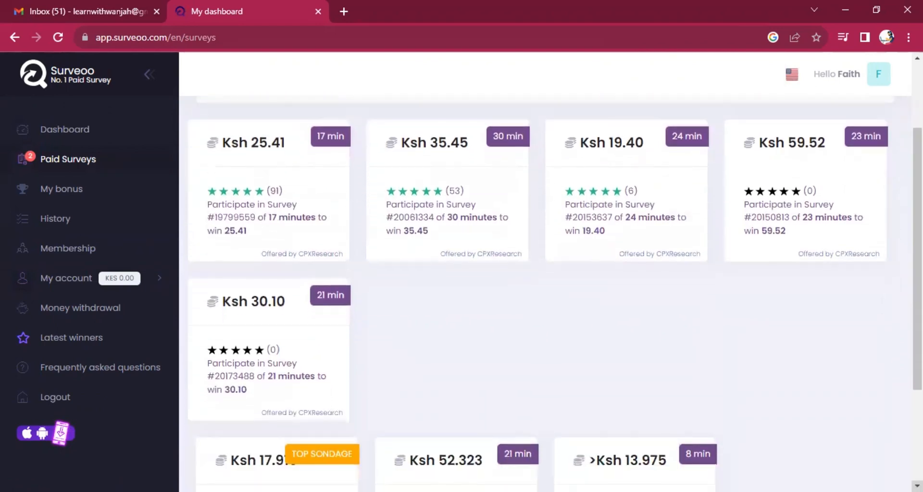
scroll("down", 3)
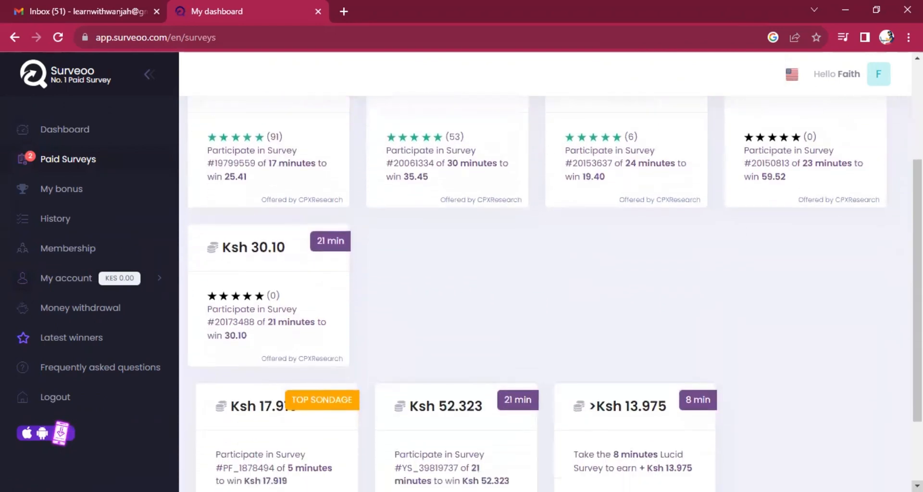
scroll("down", 3)
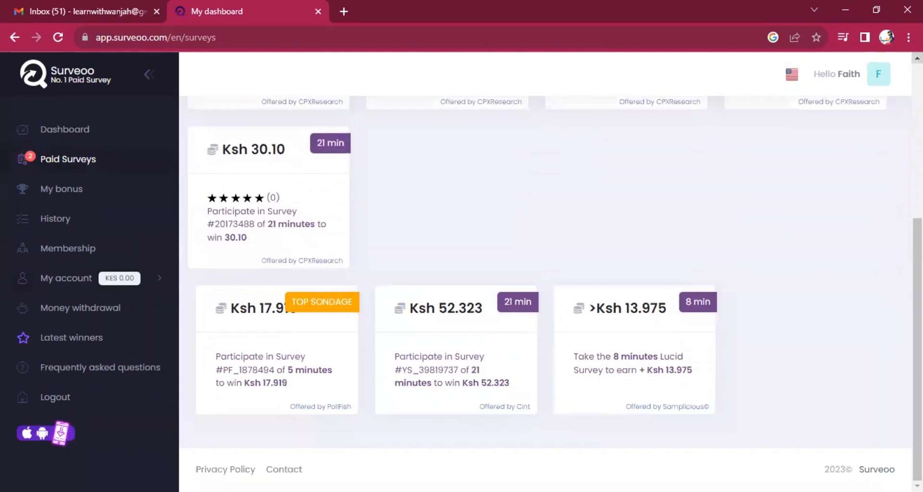
scroll("up", 3)
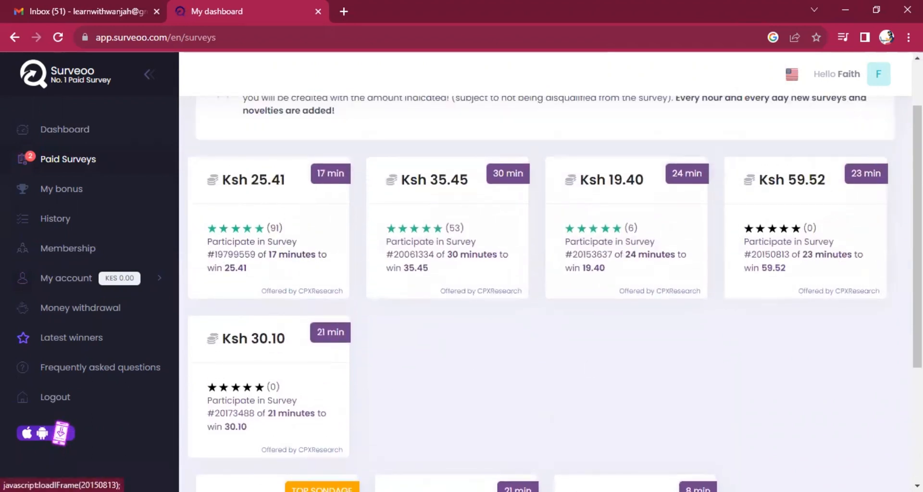
scroll("down", 3)
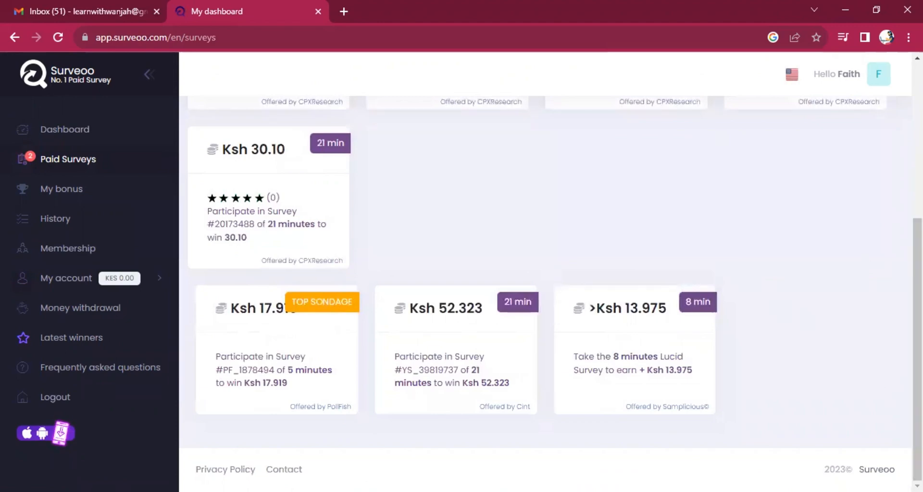
scroll("up", 3)
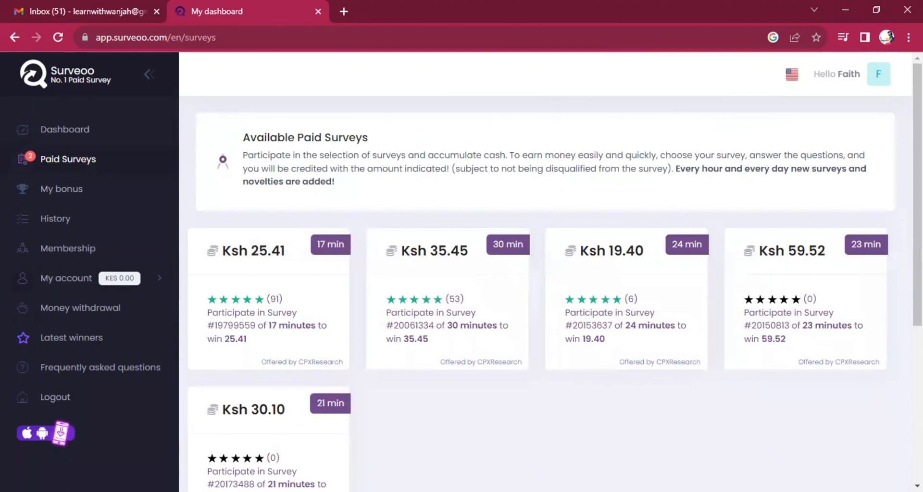
mouse_move(169, 334)
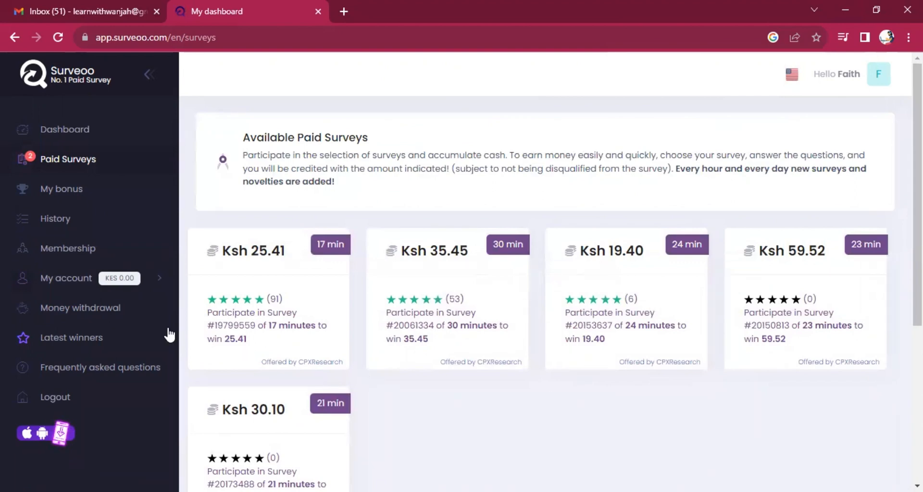
mouse_move(230, 263)
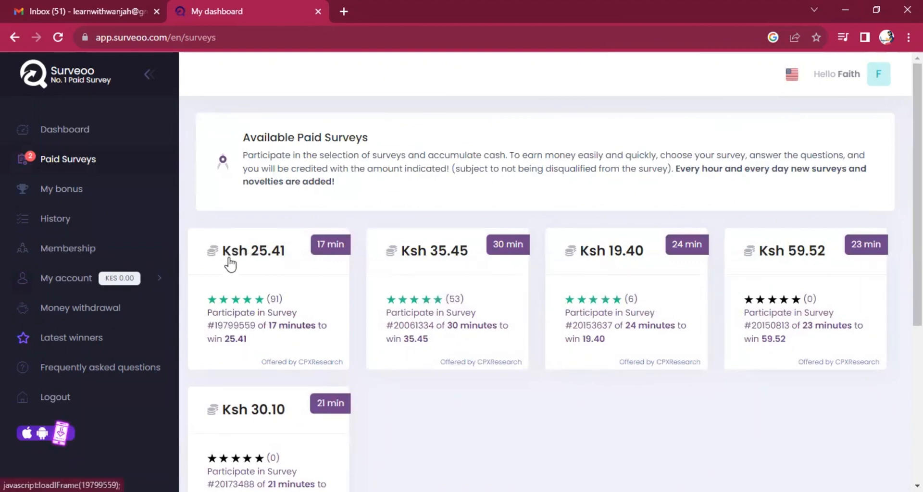
mouse_move(233, 267)
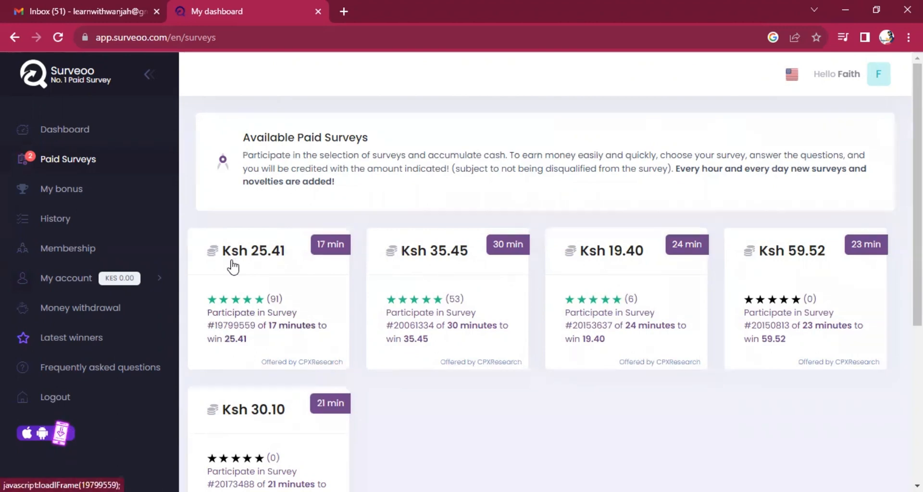
mouse_move(85, 282)
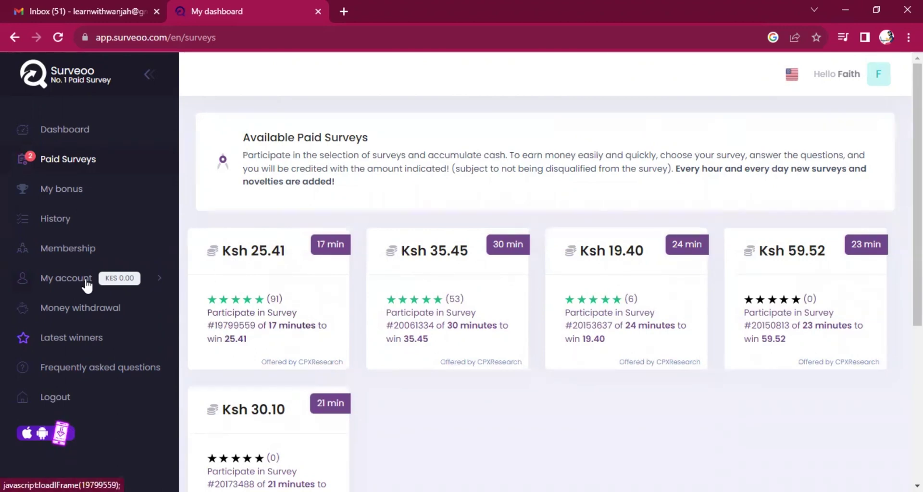
Expand My account and open Money withdrawal, showing KES 2,910 still missing.
left_click(66, 278)
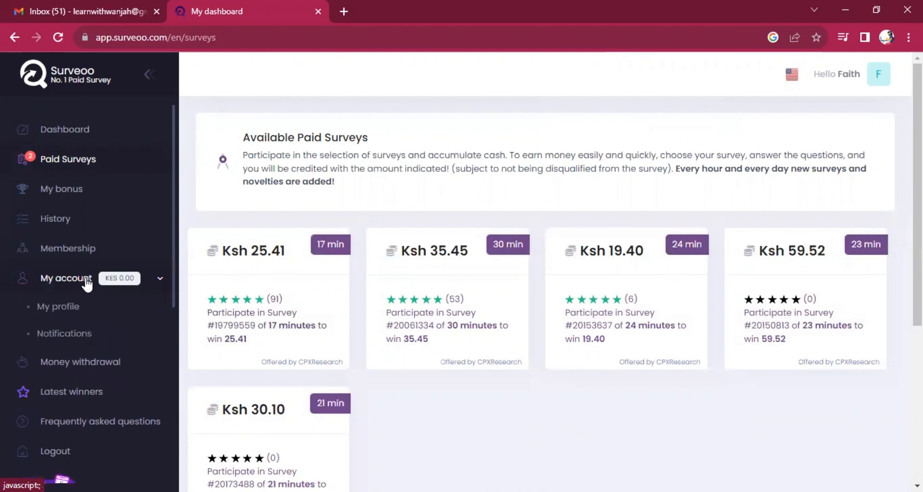
left_click(80, 362)
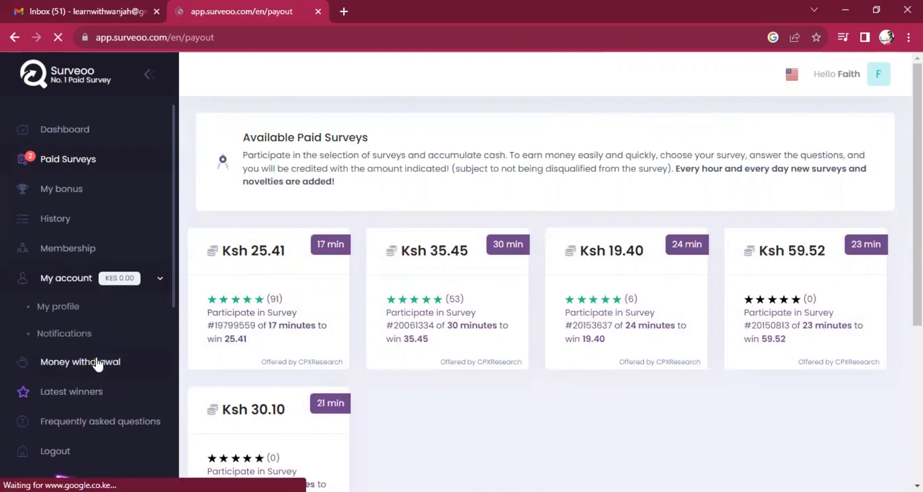
left_click(80, 362)
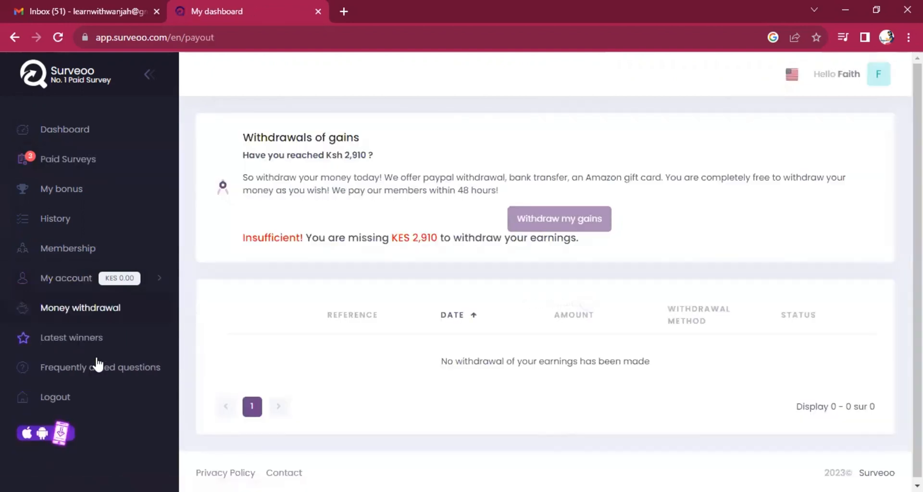
mouse_move(414, 245)
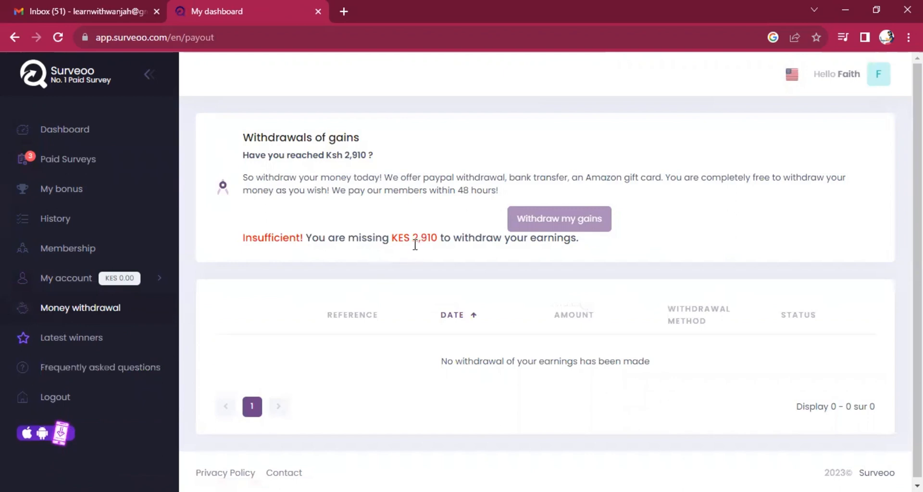
mouse_move(506, 271)
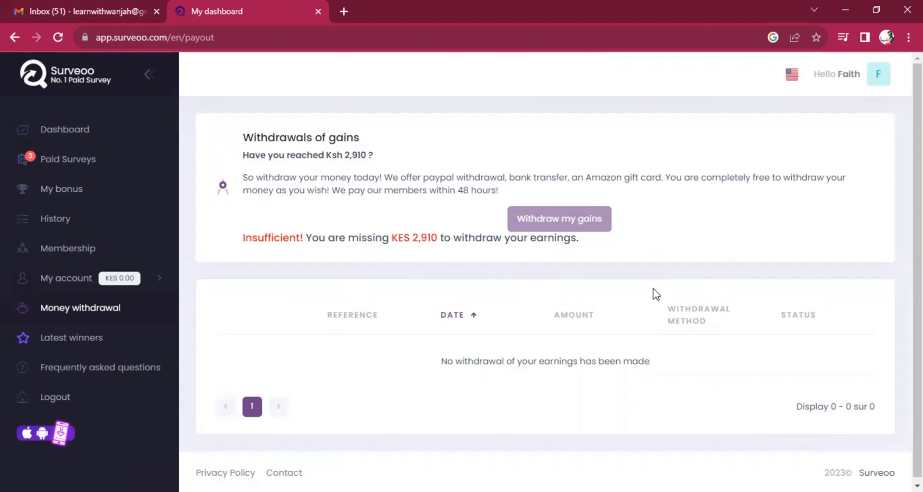
mouse_move(331, 305)
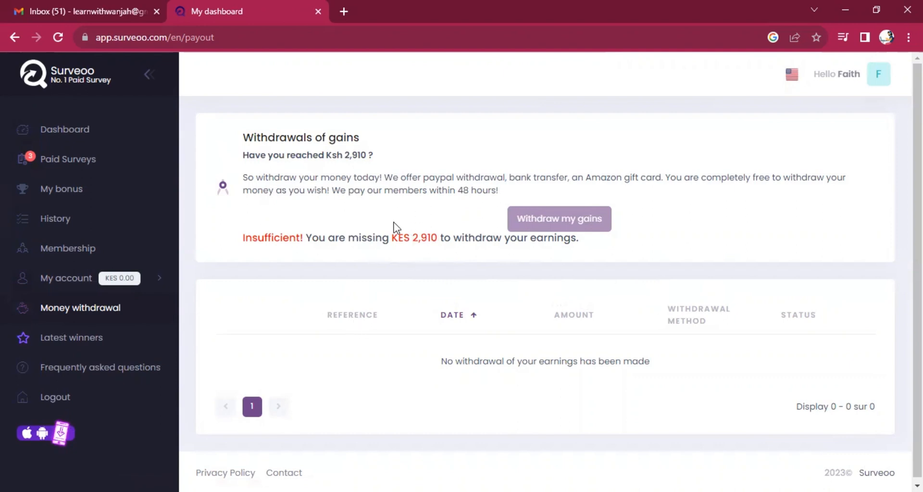
mouse_move(405, 214)
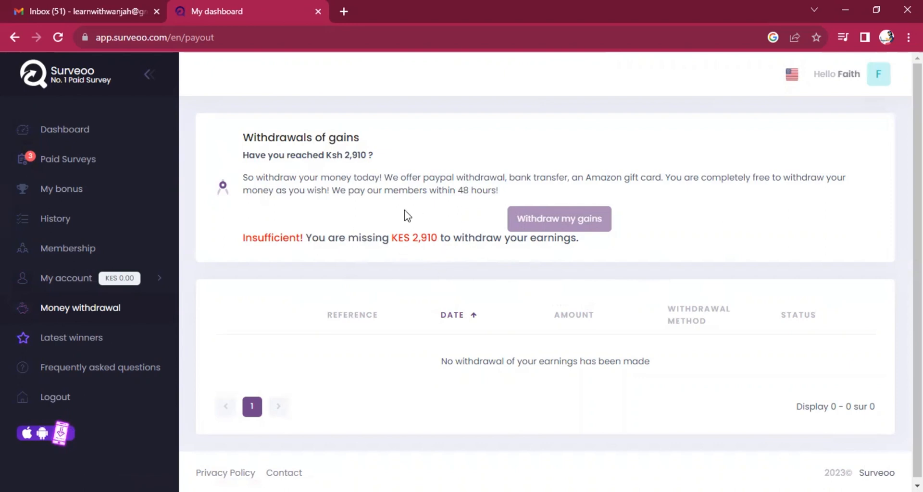
mouse_move(97, 167)
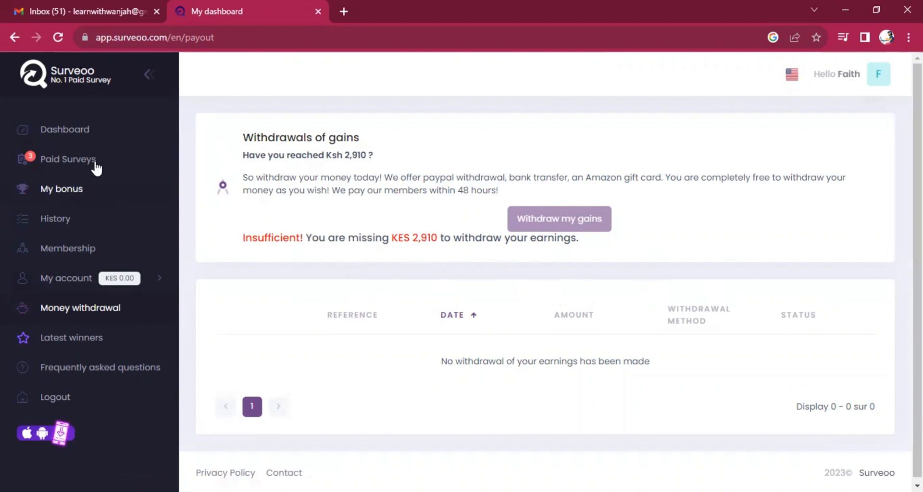
Go back to the Paid Surveys list.
left_click(69, 159)
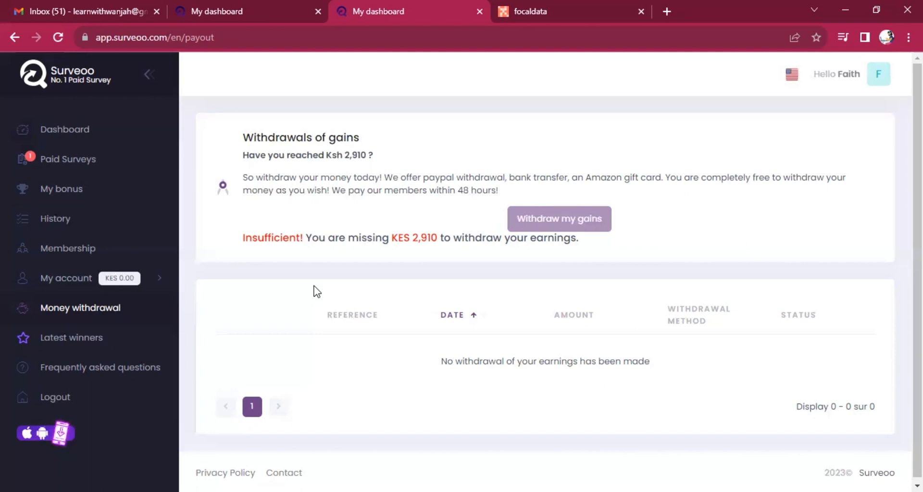
mouse_move(643, 91)
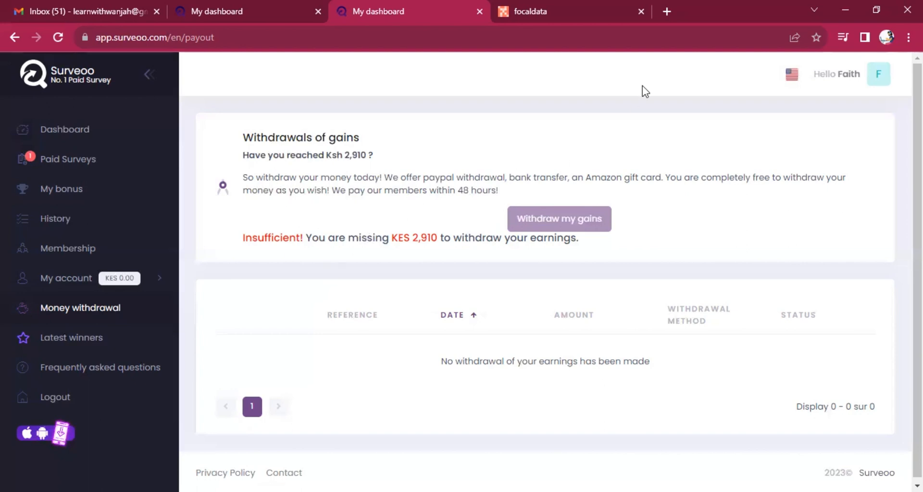
mouse_move(630, 26)
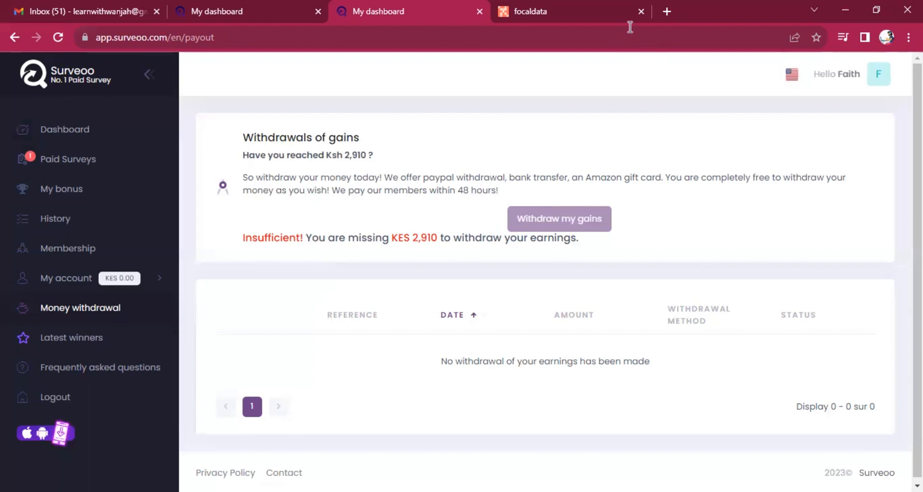